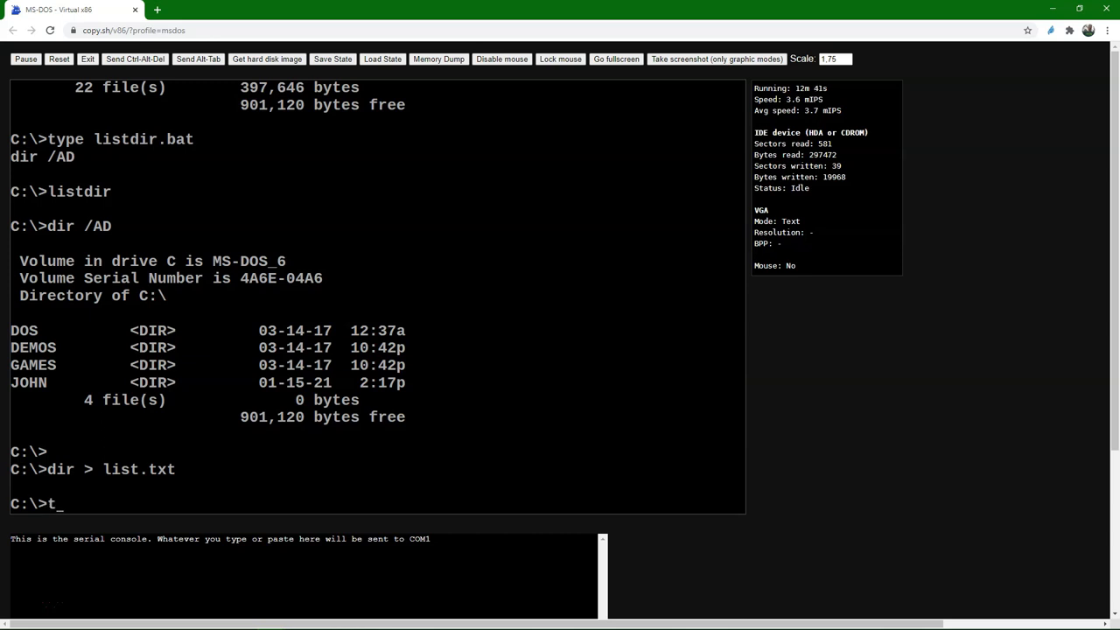
Skim the GDAL introduction unit page in UNESCO Open Learning
{"action": "left_click", "coordinate": [62, 10]}
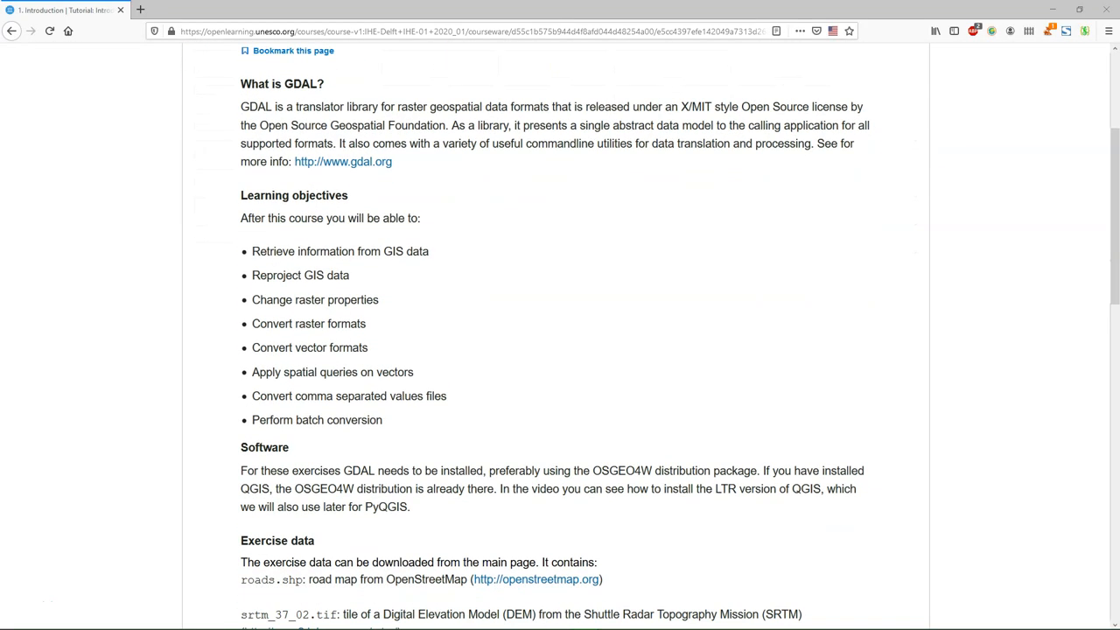
{"action": "scroll", "scroll_direction": "down", "scroll_amount": 3}
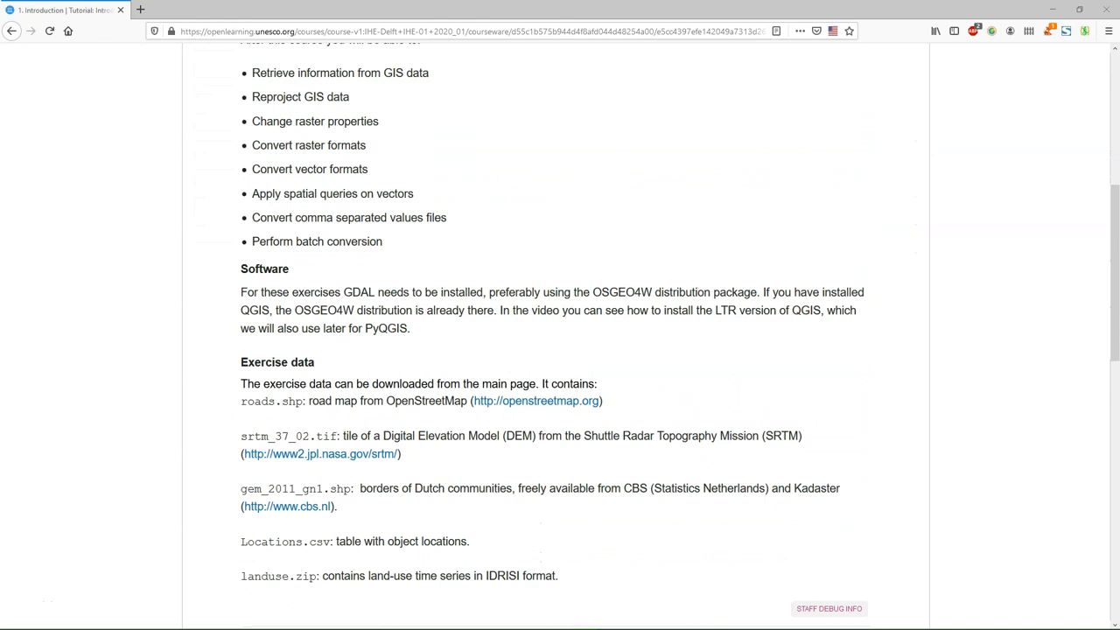
{"action": "scroll", "scroll_direction": "up", "scroll_amount": 3}
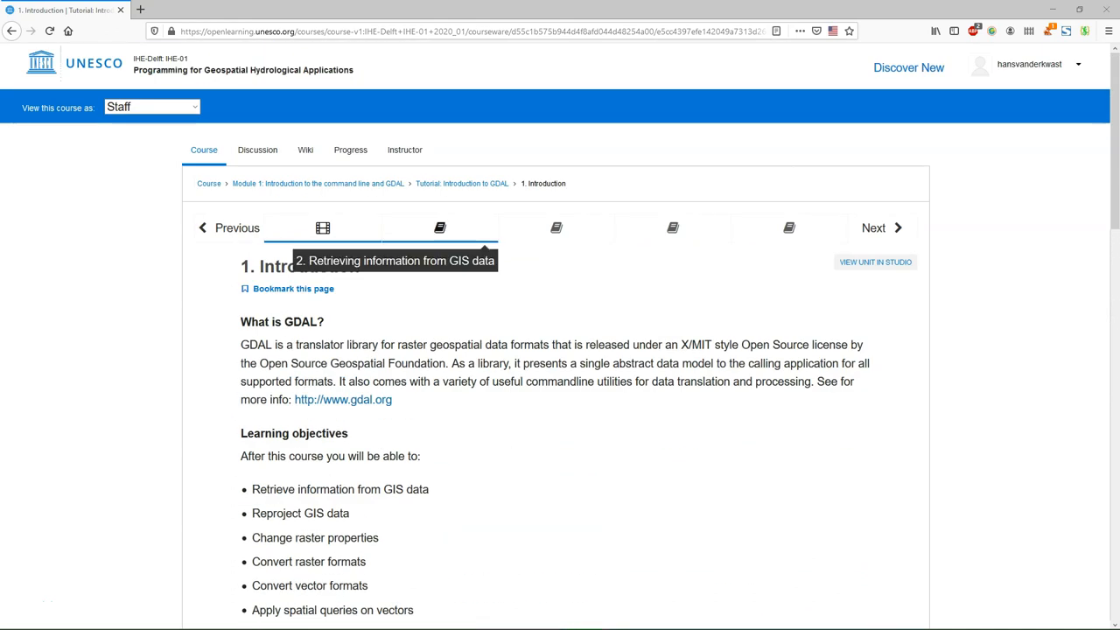
Open the Retrieving information from GIS data unit and launch the Python introduction notebook
{"action": "left_click", "coordinate": [440, 227]}
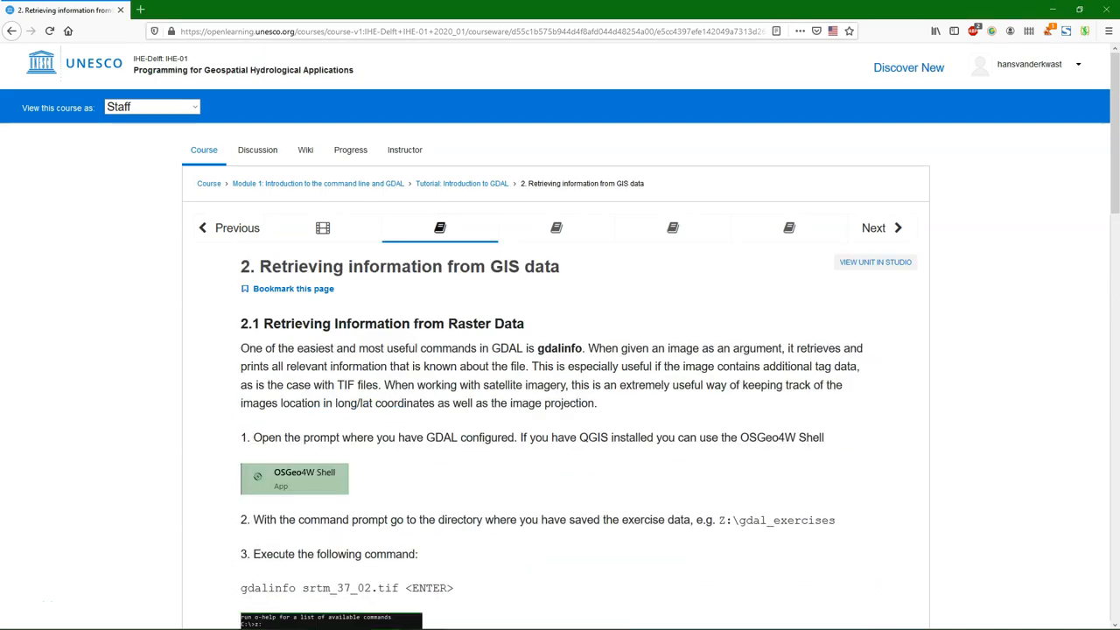
{"action": "scroll", "scroll_direction": "down", "scroll_amount": 3}
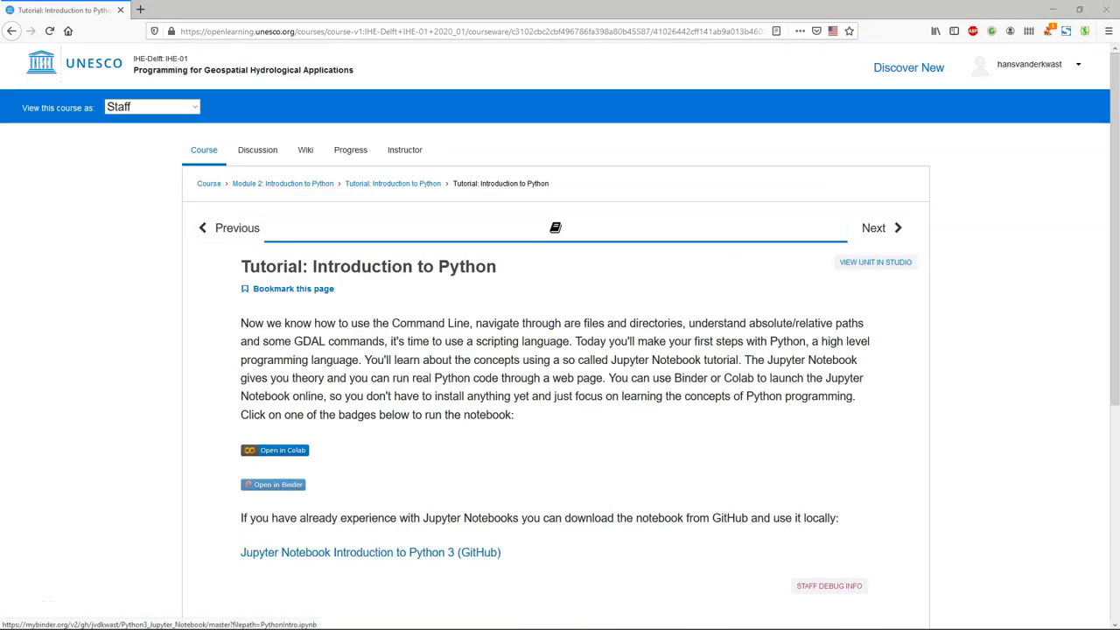
{"action": "left_click", "coordinate": [273, 484]}
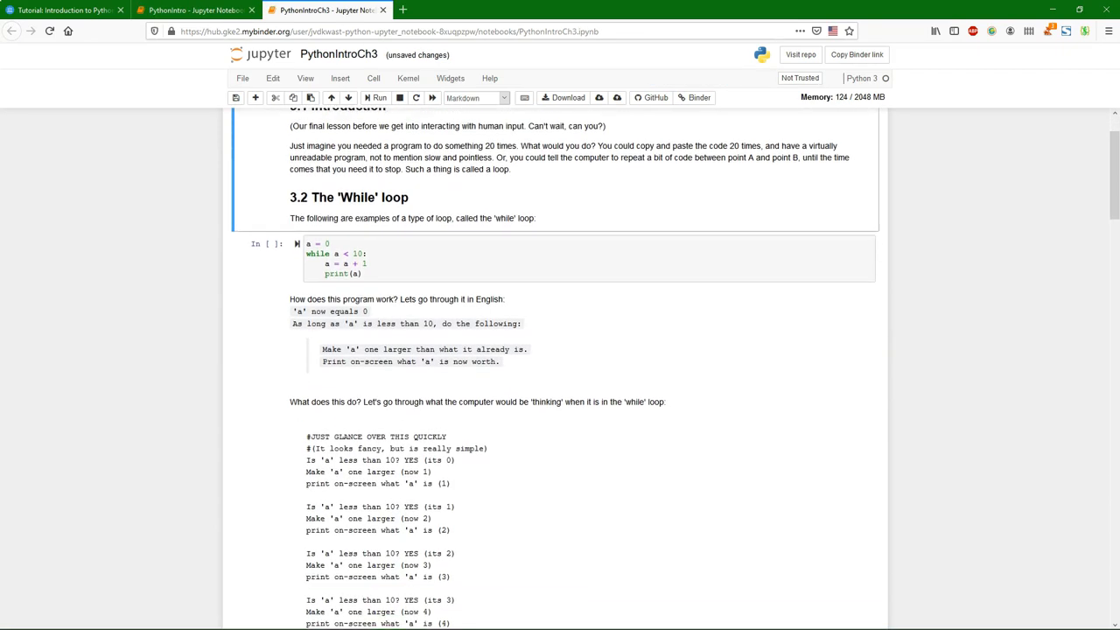
Enter showmap(WellDepth) in the empty cell under 'Let's visualise the result'
{"action": "scroll", "scroll_direction": "down", "scroll_amount": 3}
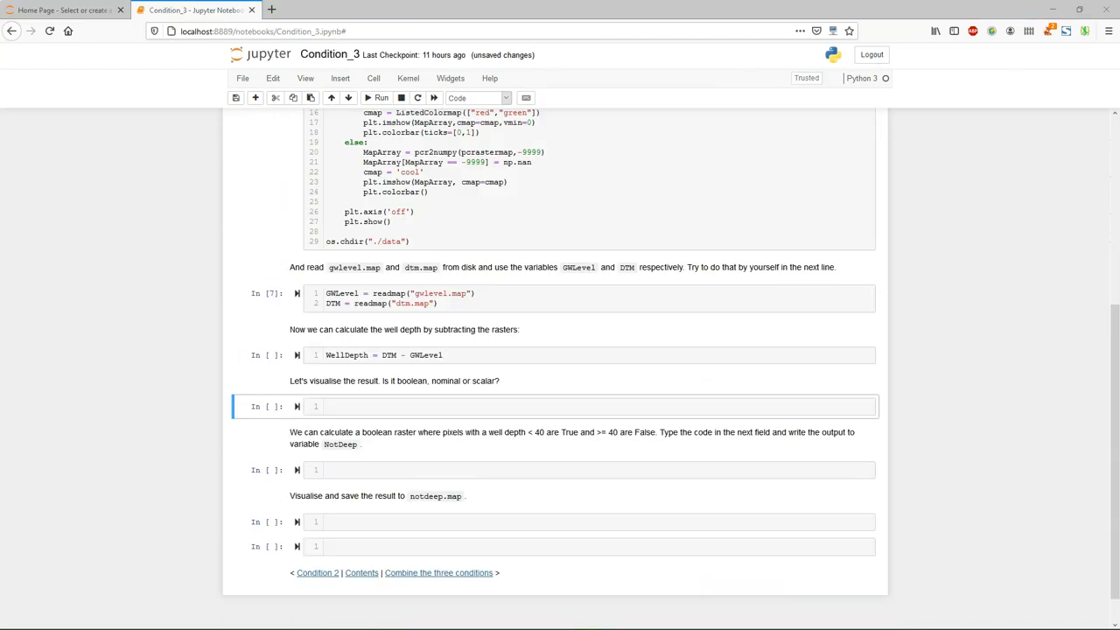
{"action": "type", "text": "showmap(WellDepth)"}
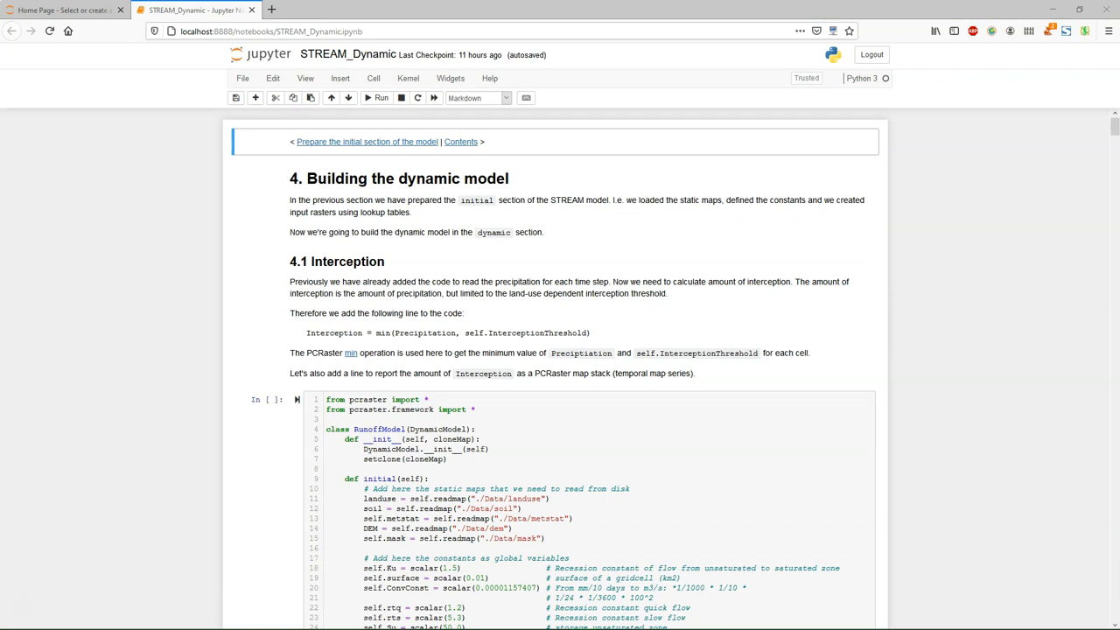
{"action": "scroll", "scroll_direction": "down", "scroll_amount": 3}
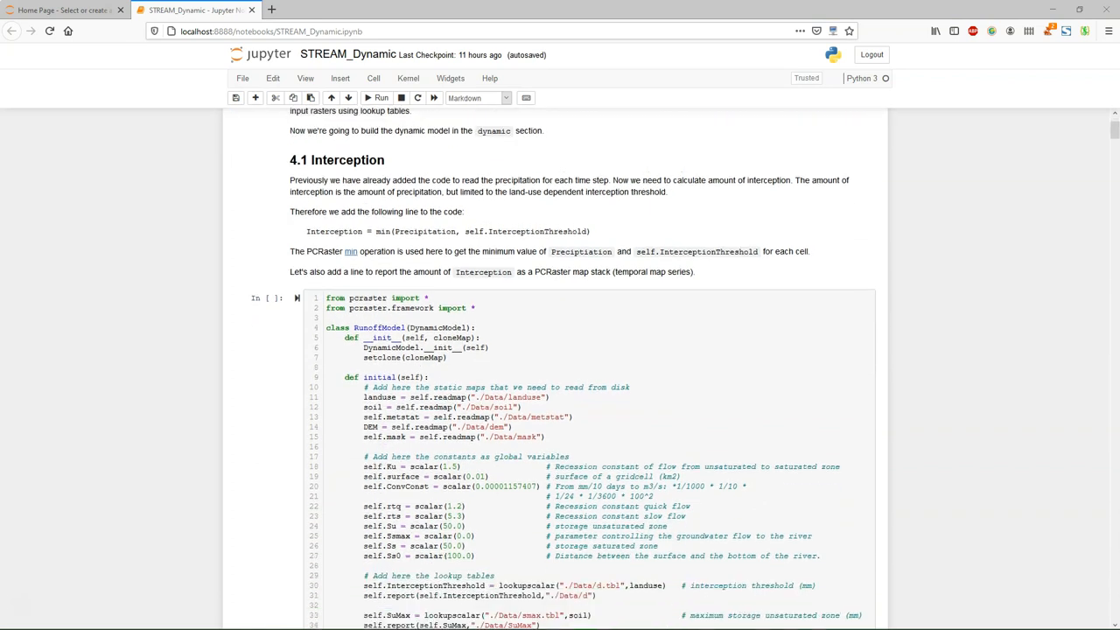
{"action": "scroll", "scroll_direction": "down", "scroll_amount": 3}
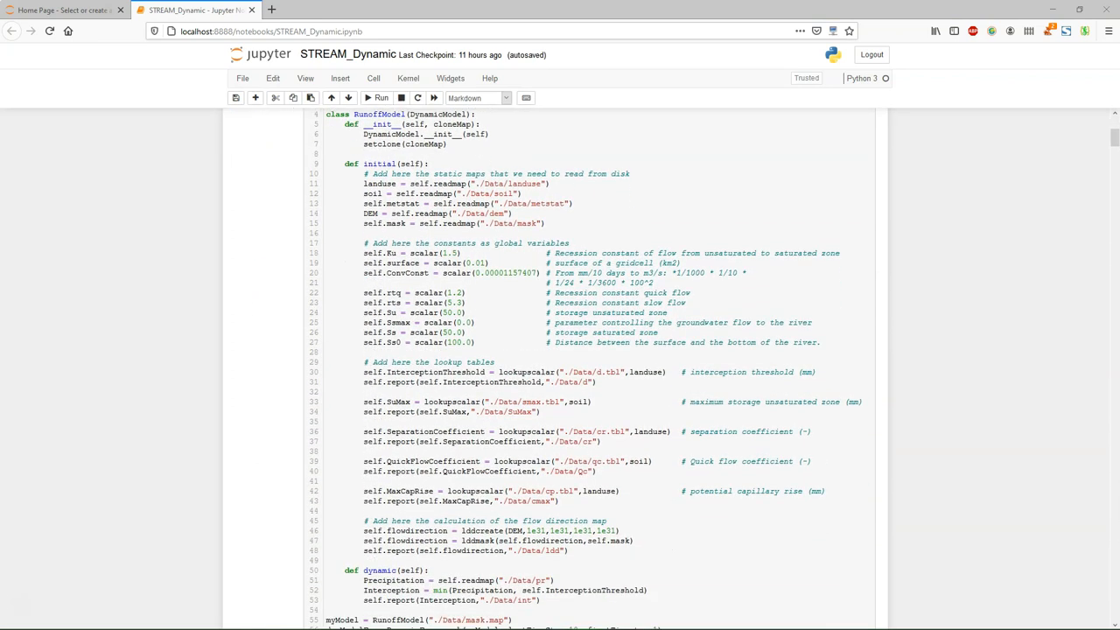
{"action": "scroll", "scroll_direction": "down", "scroll_amount": 3}
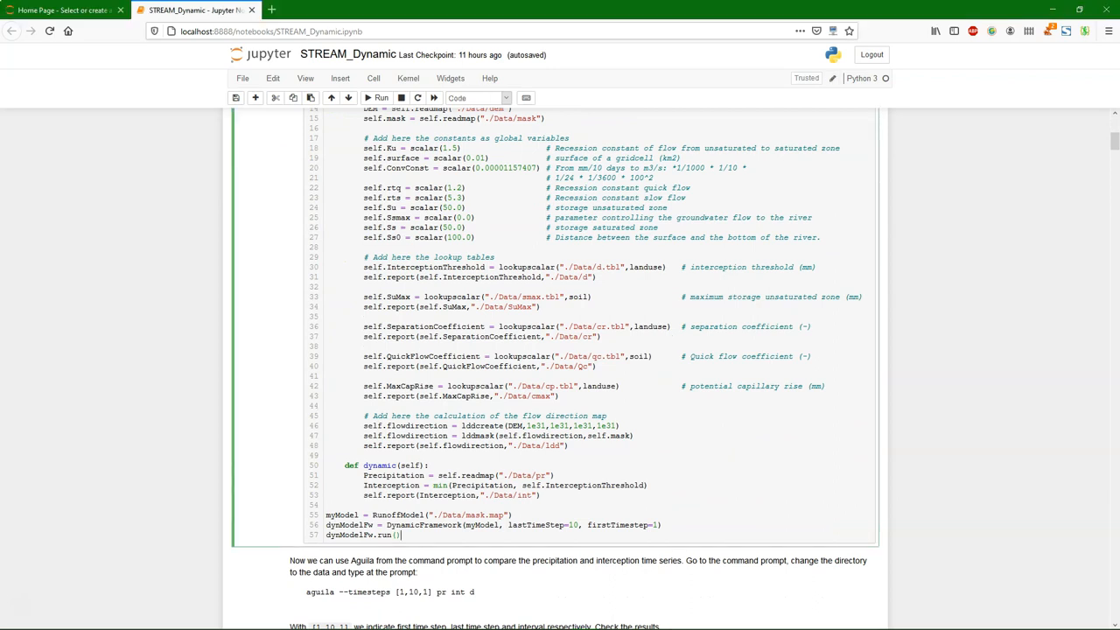
{"action": "left_click", "coordinate": [380, 97]}
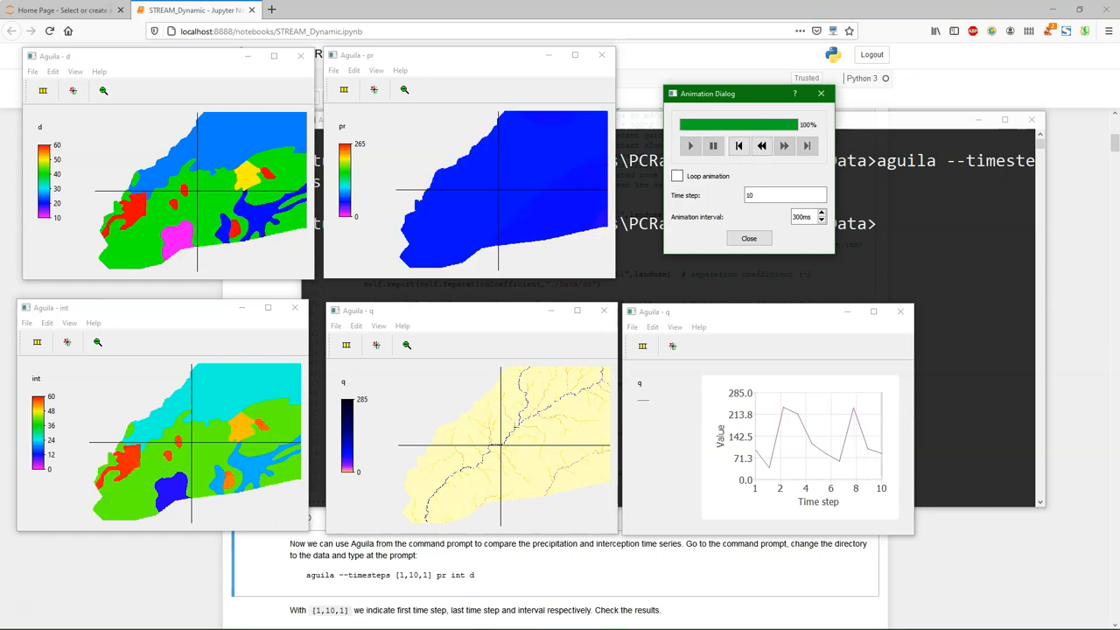
Enable Loop animation in Aguila's Animation Dialog and play the time-series maps
{"action": "left_click", "coordinate": [676, 176]}
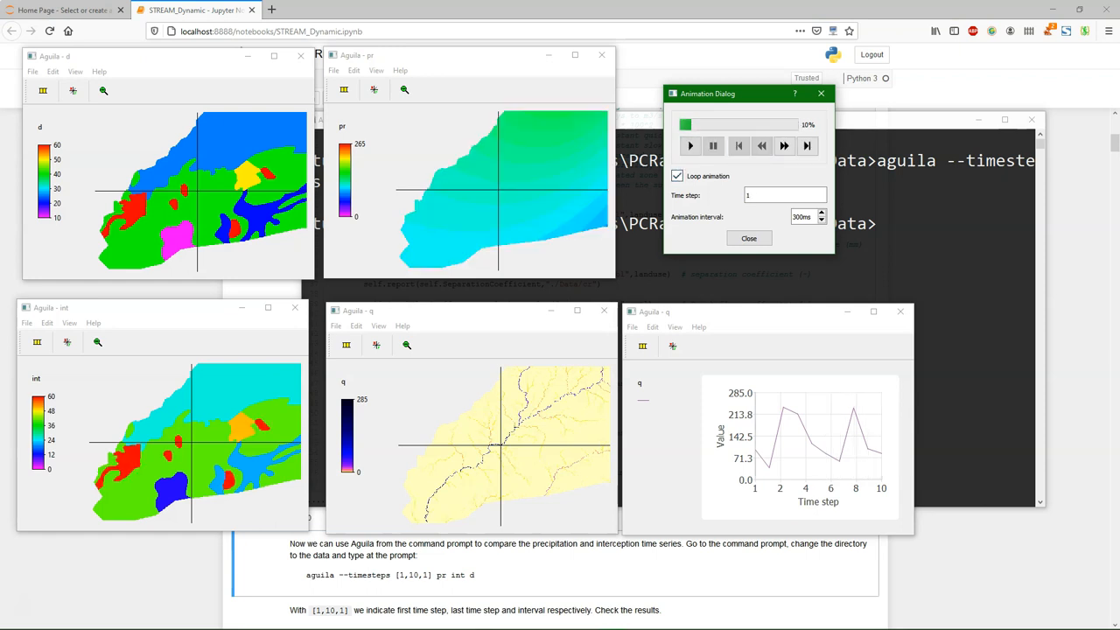
{"action": "left_click", "coordinate": [690, 145]}
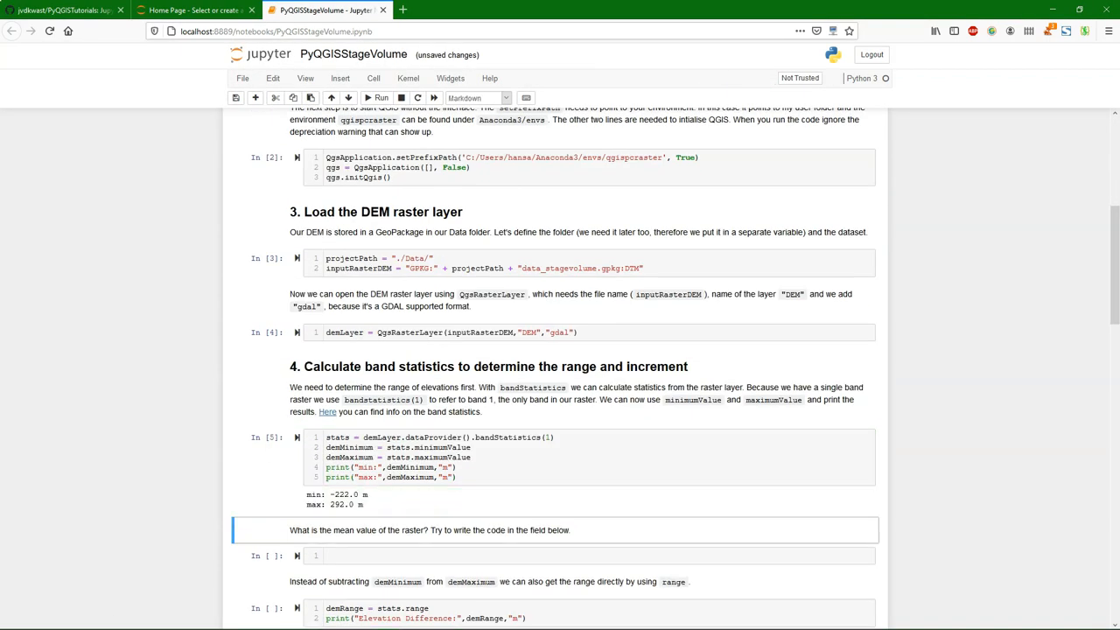
{"action": "scroll", "scroll_direction": "down", "scroll_amount": 3}
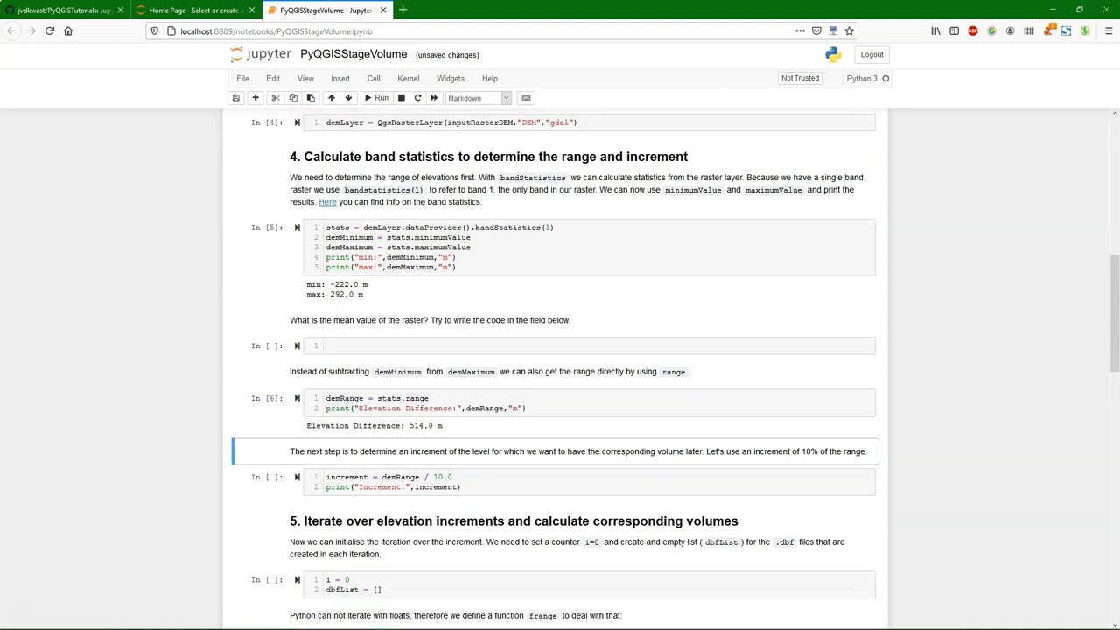
{"action": "scroll", "scroll_direction": "down", "scroll_amount": 3}
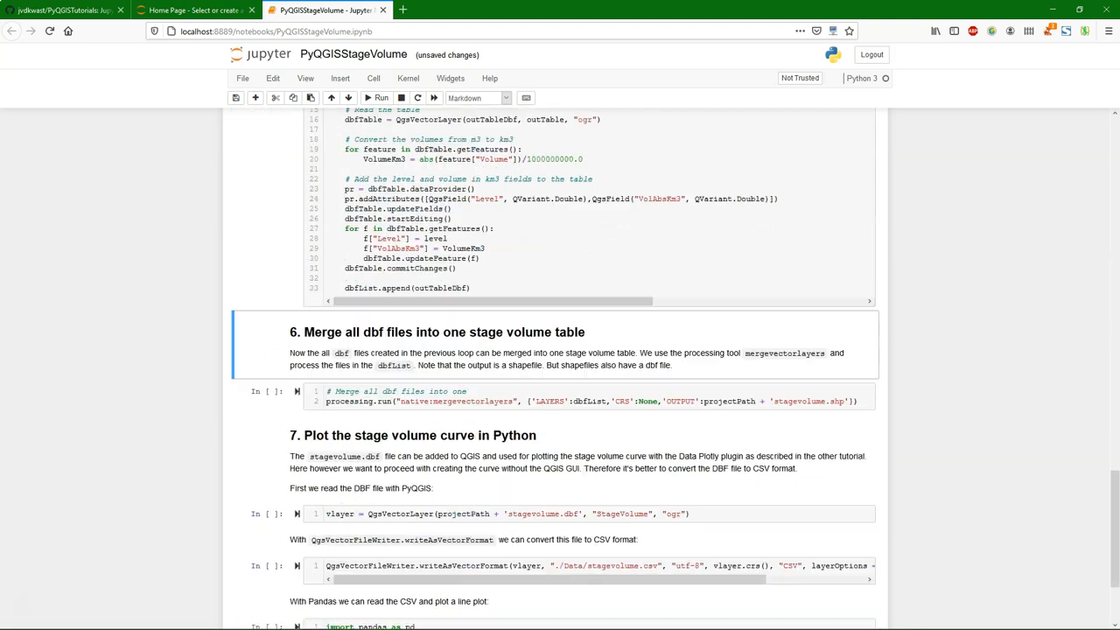